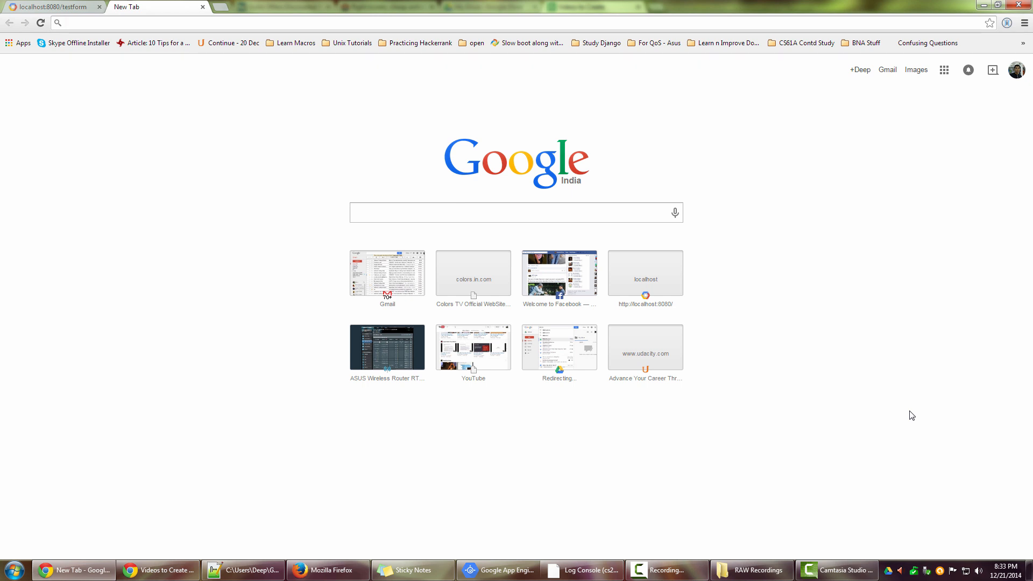
Launch Internet Explorer 11 on a blank page from the Start search ('ie').
type("ie")
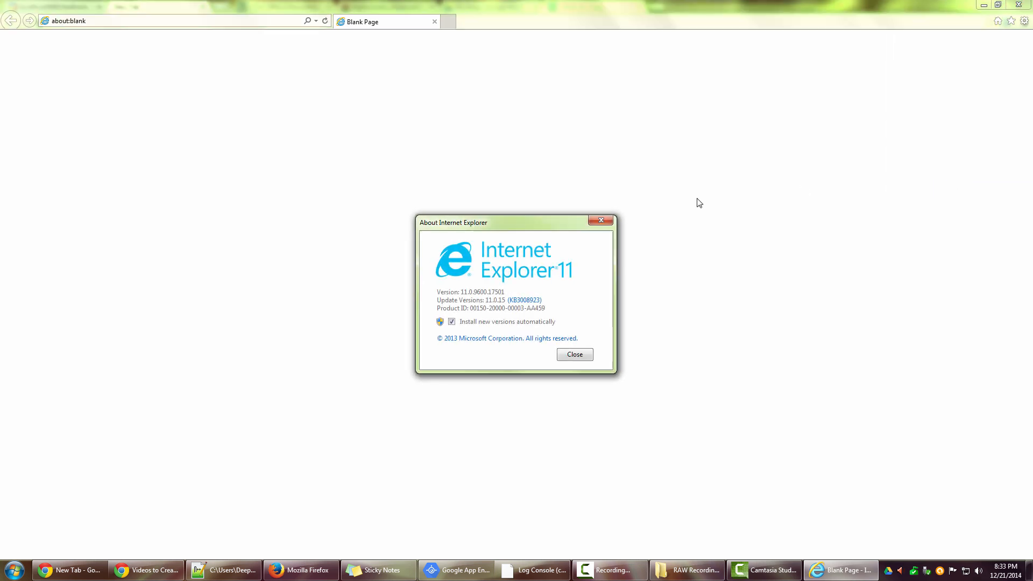
mouse_move(519, 310)
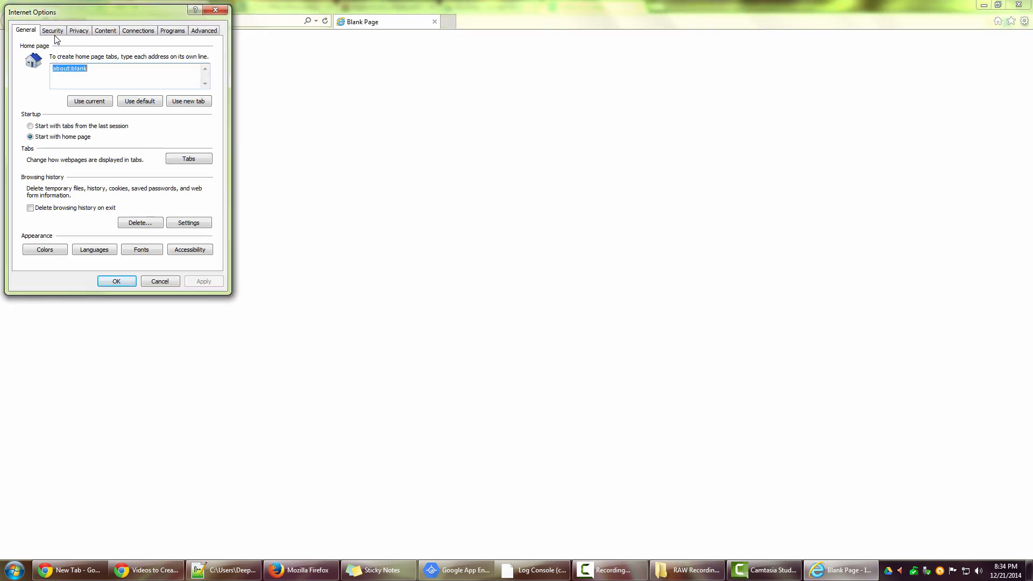
Move through the Internet Options tabs to Programs and launch Manage add-ons.
left_click(79, 30)
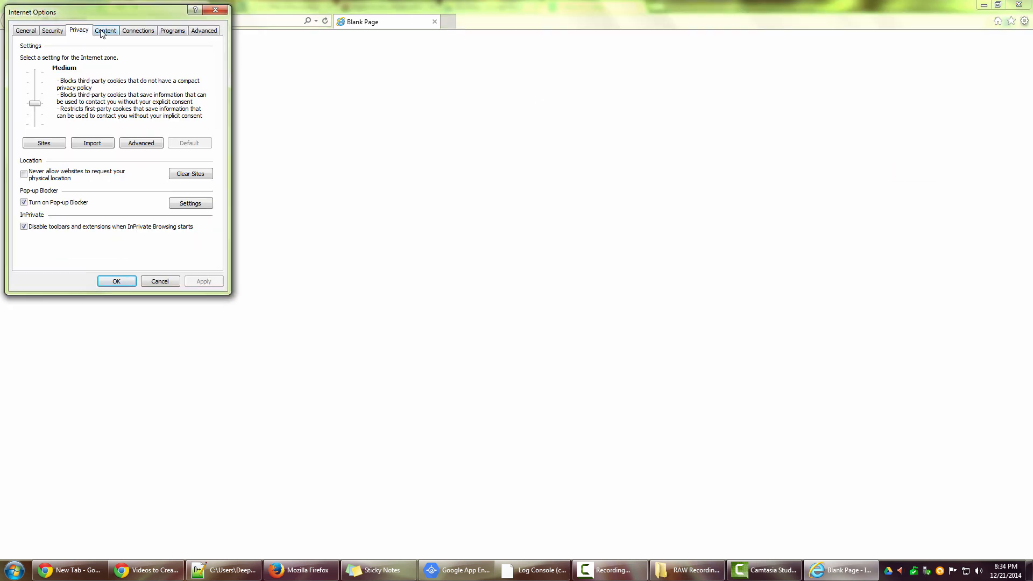
left_click(137, 30)
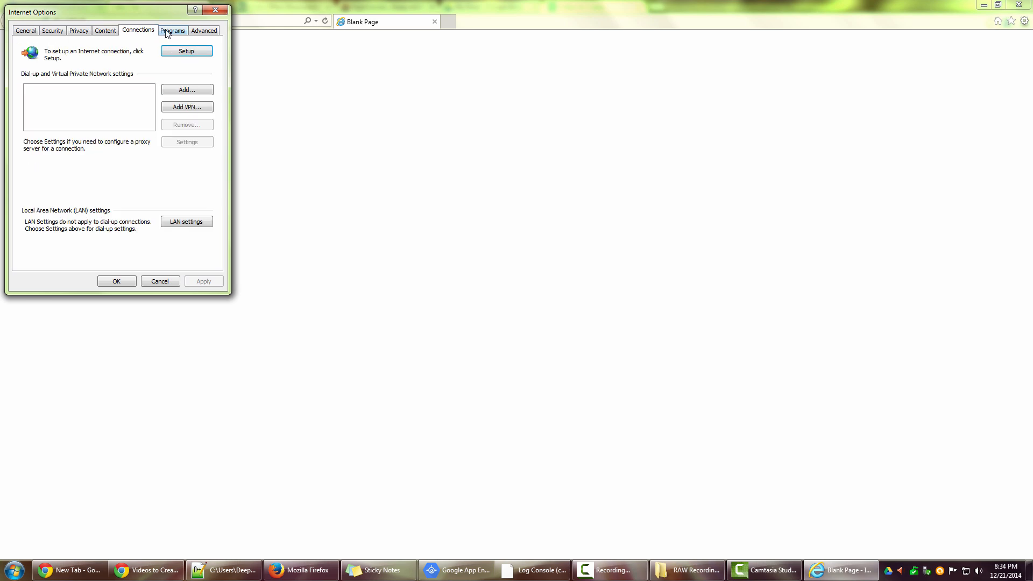
left_click(172, 31)
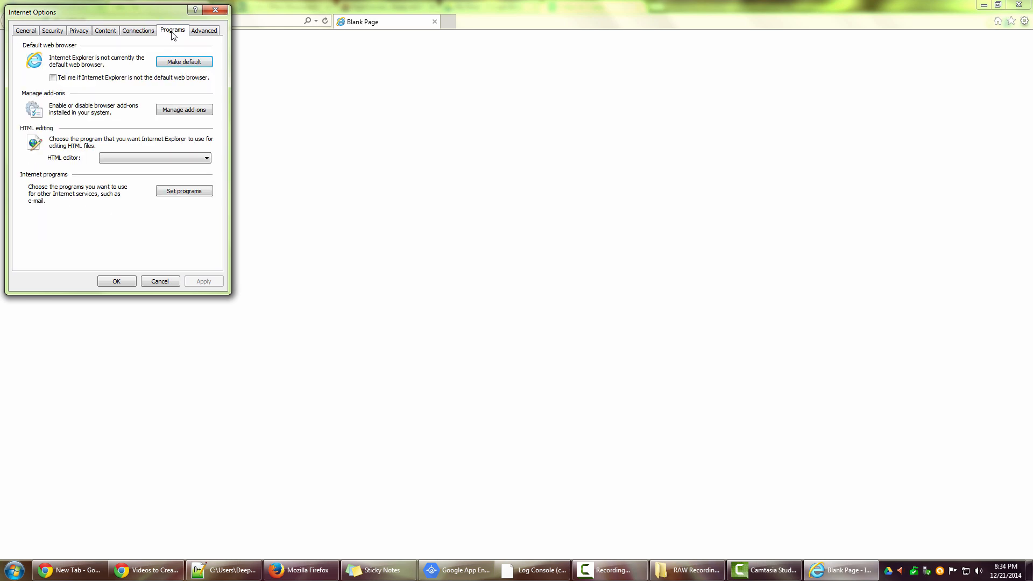
left_click(184, 109)
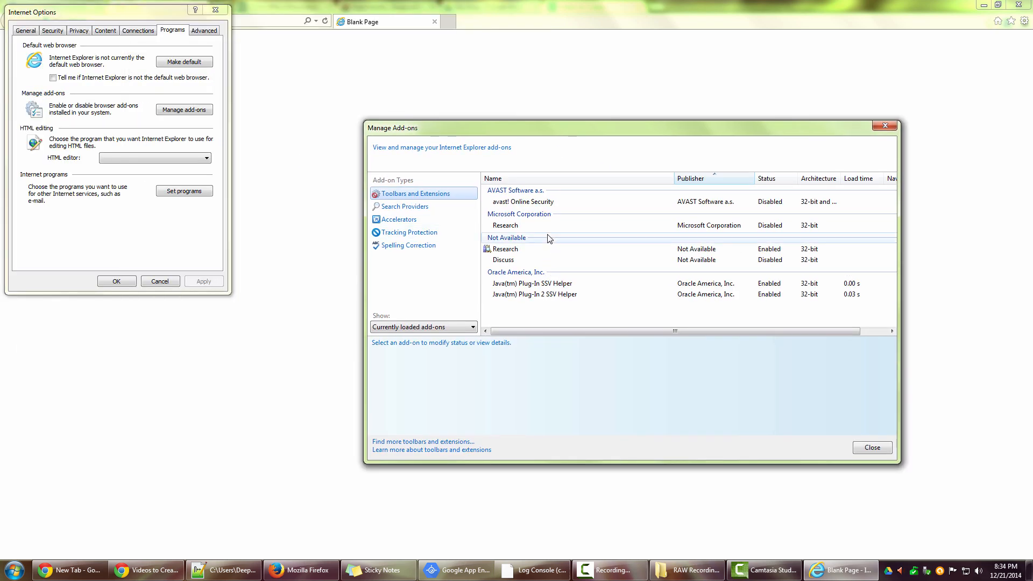
Show the Search Providers list and select Bing, the only, default provider.
left_click(404, 206)
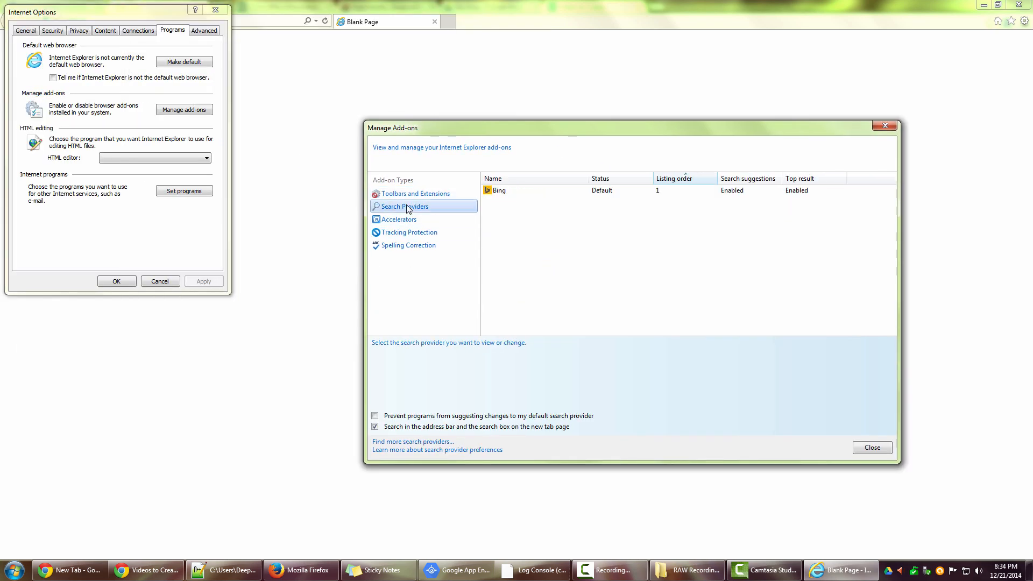
left_click(499, 191)
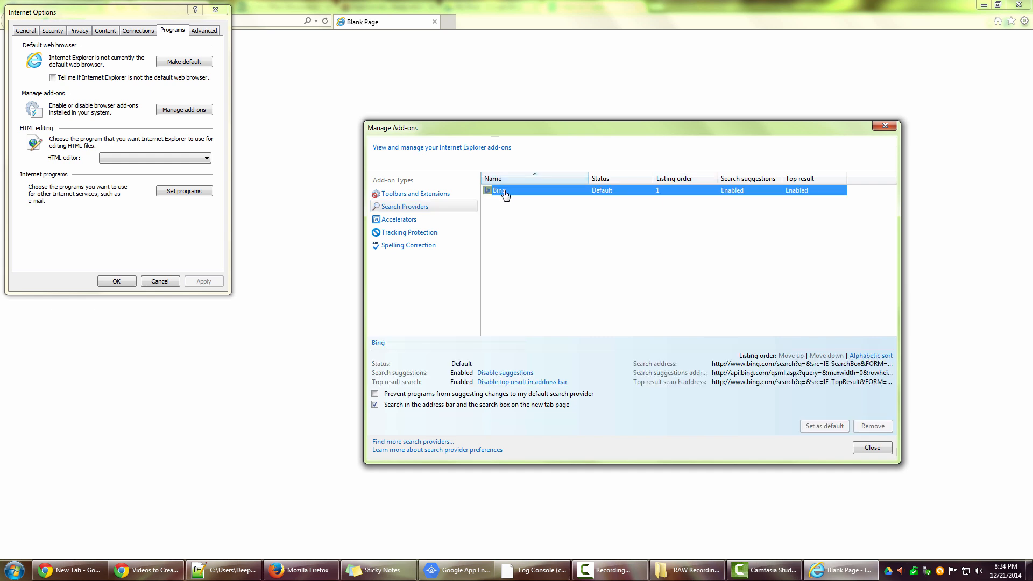
mouse_move(553, 233)
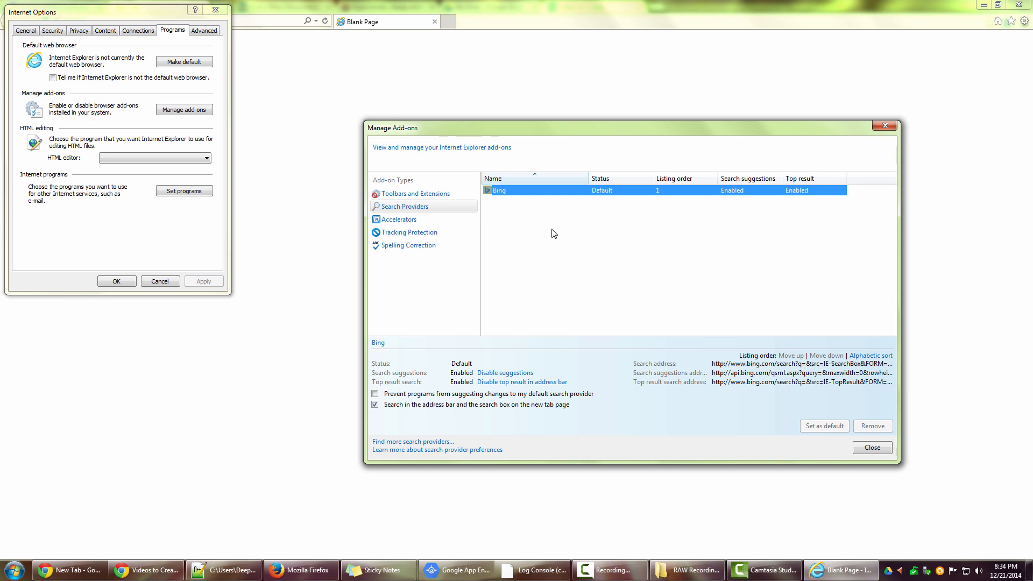
mouse_move(590, 375)
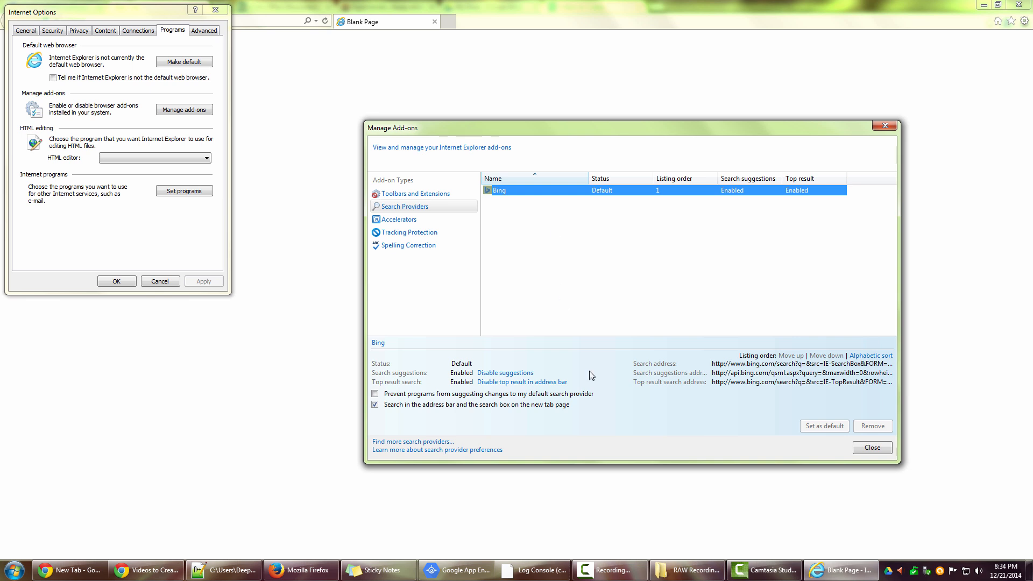
mouse_move(410, 454)
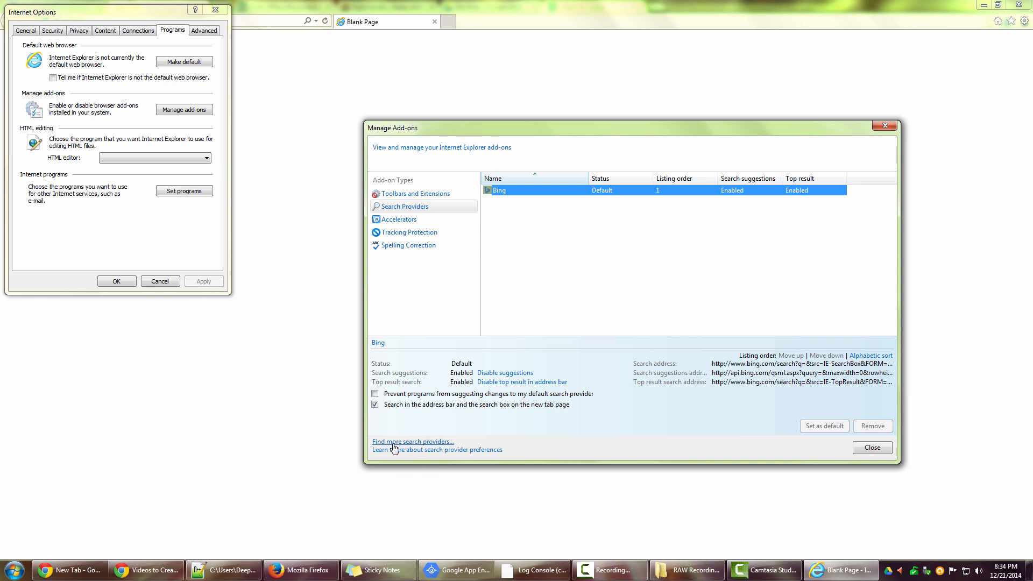
Browse the online search-provider gallery full screen and choose the Google Search add-on.
left_click(412, 441)
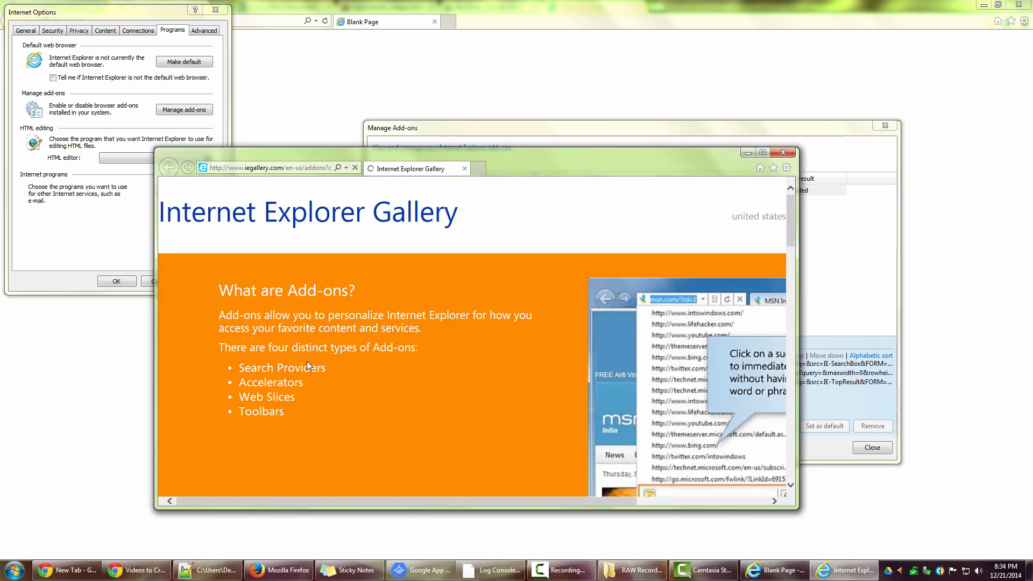
scroll("down", 3)
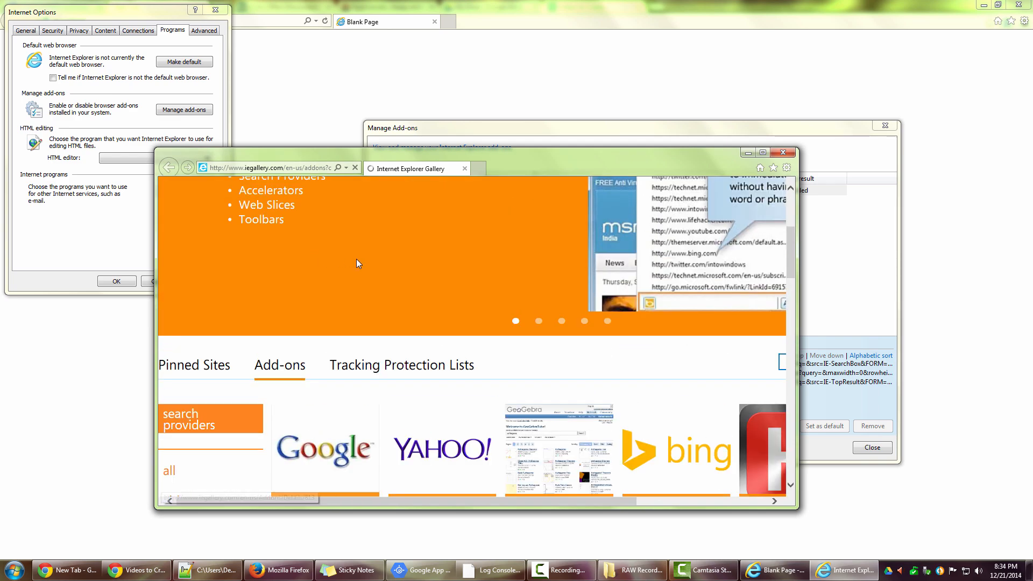
left_click(762, 153)
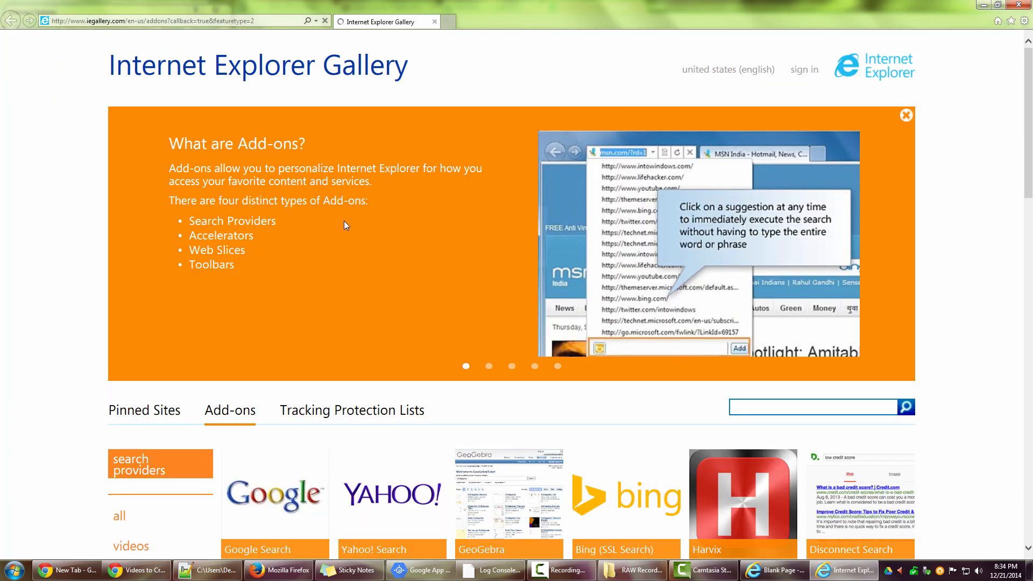
scroll("down", 3)
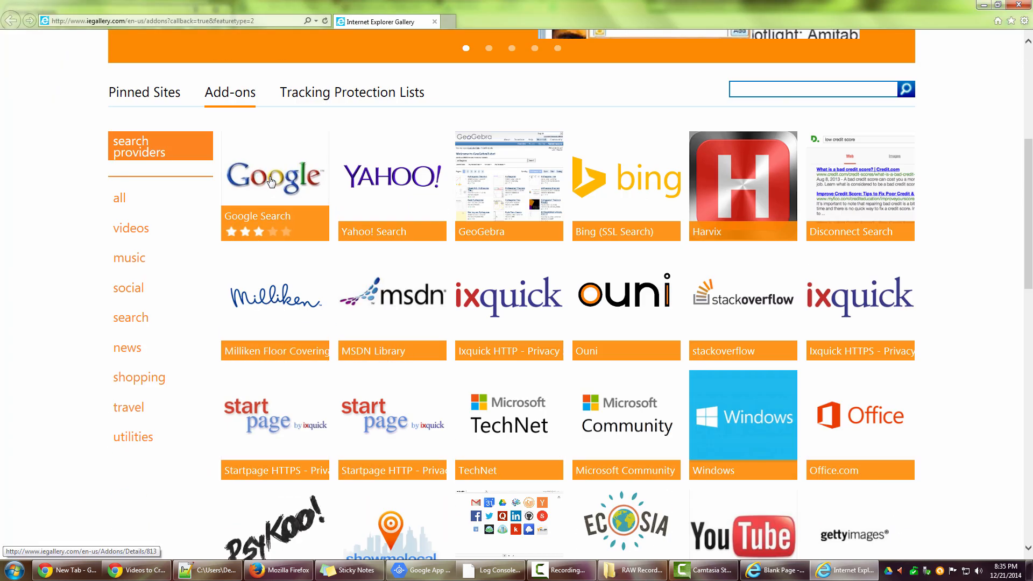
left_click(274, 174)
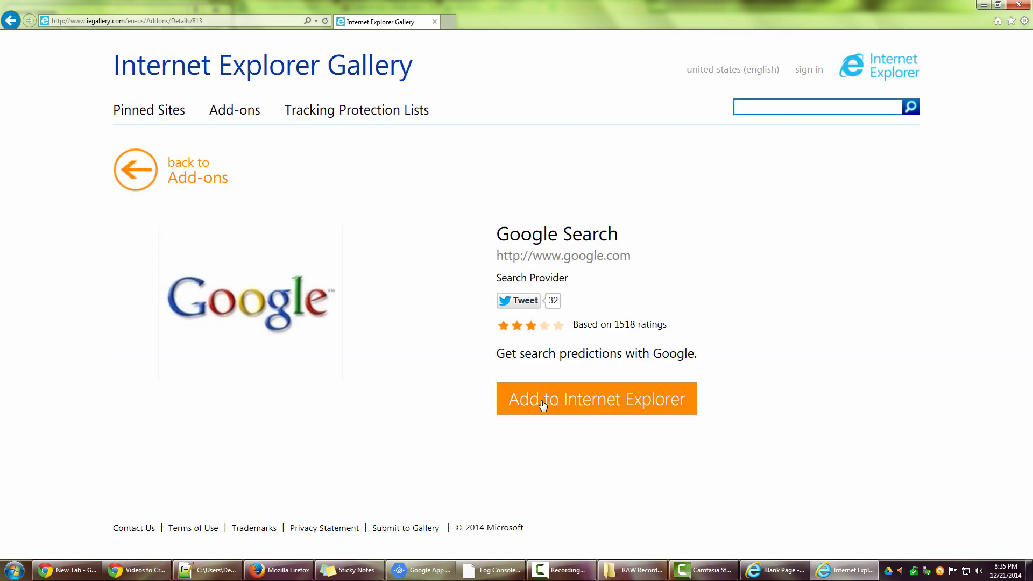
mouse_move(580, 406)
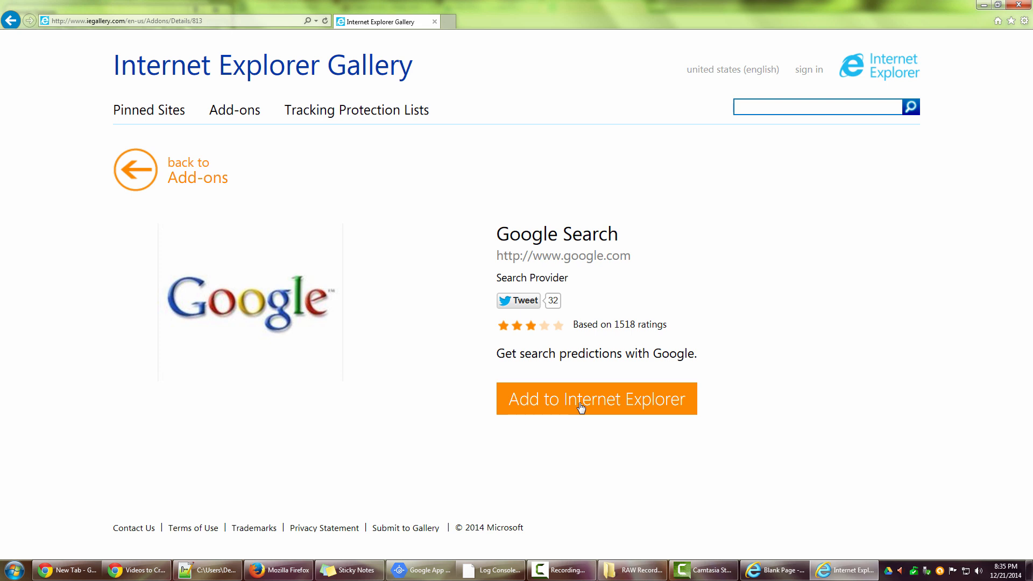
Add Google Search to Internet Explorer as the default search provider.
left_click(595, 398)
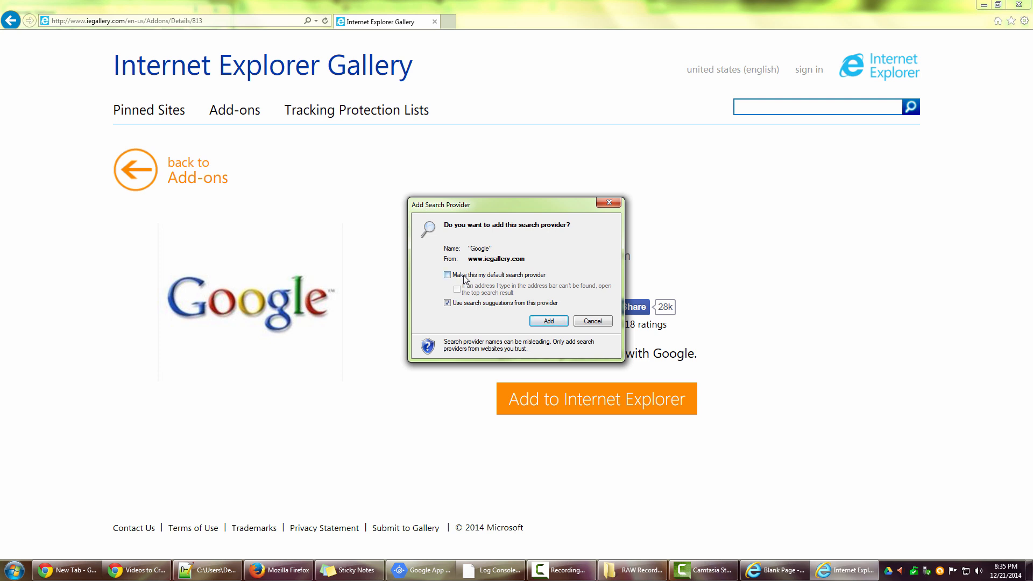
left_click(448, 274)
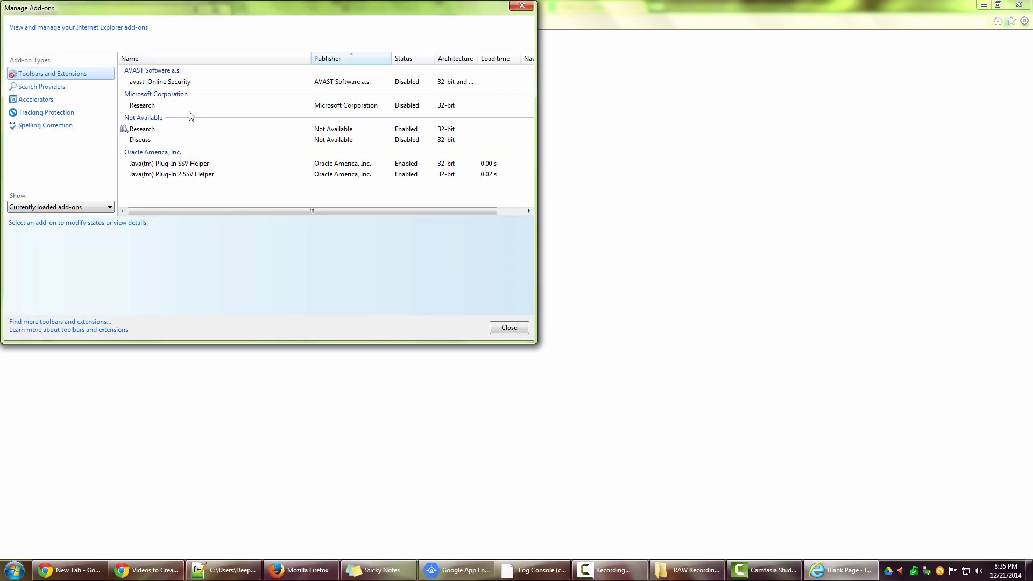
Remove Bing from the Search Providers list, leaving Google as the default.
left_click(42, 86)
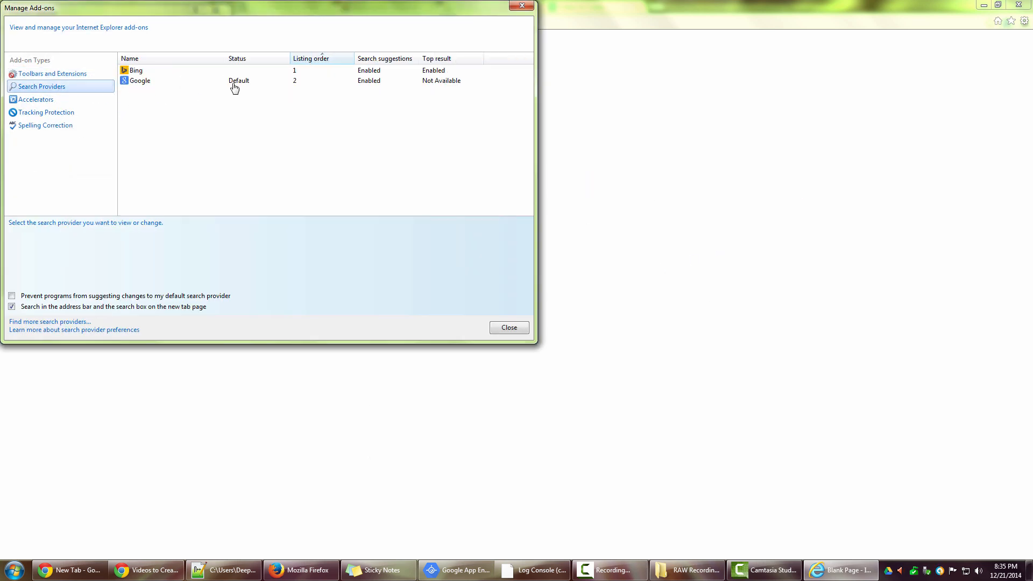
left_click(140, 81)
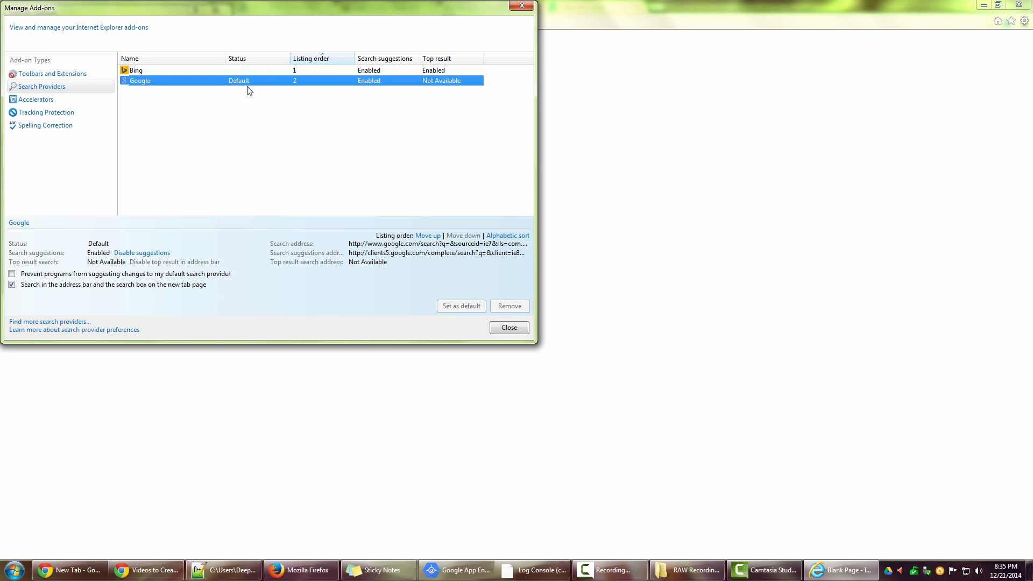
left_click(136, 71)
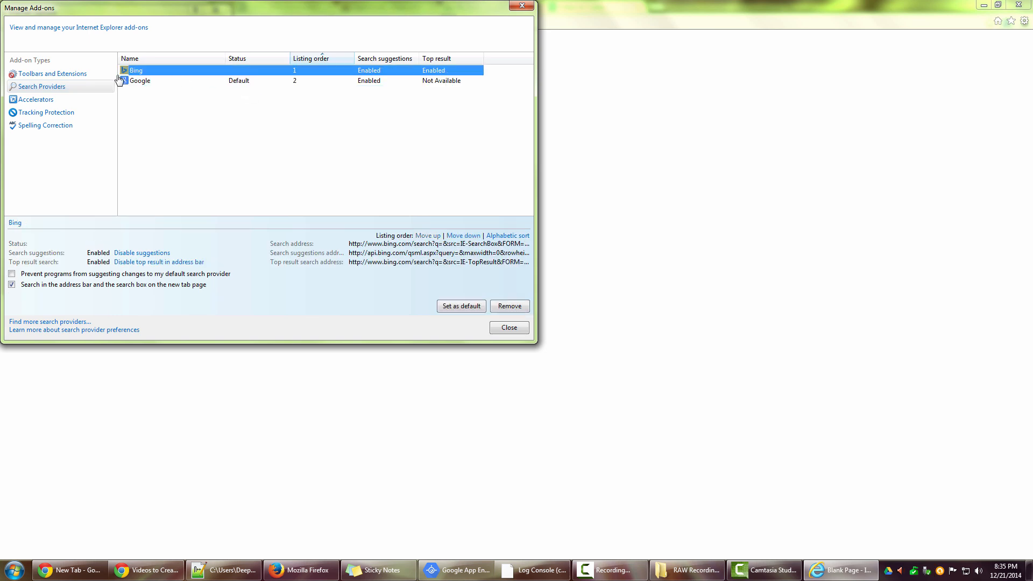
mouse_move(151, 78)
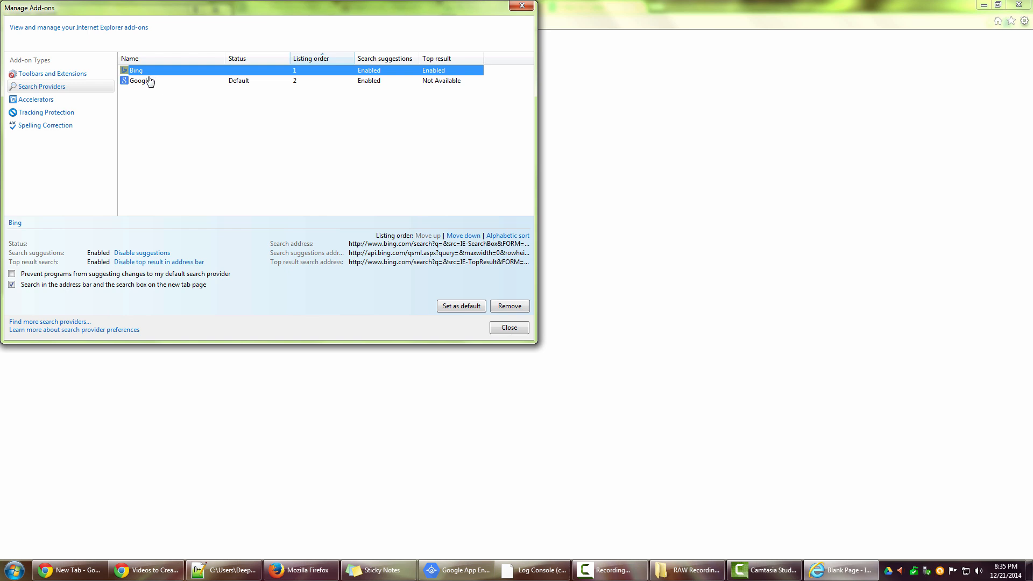
mouse_move(461, 306)
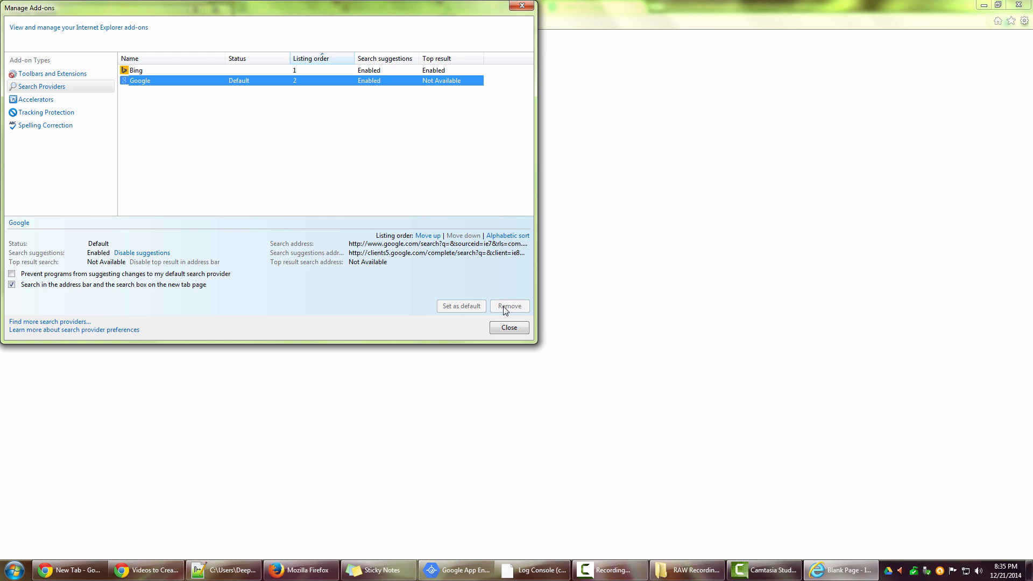
right_click(136, 70)
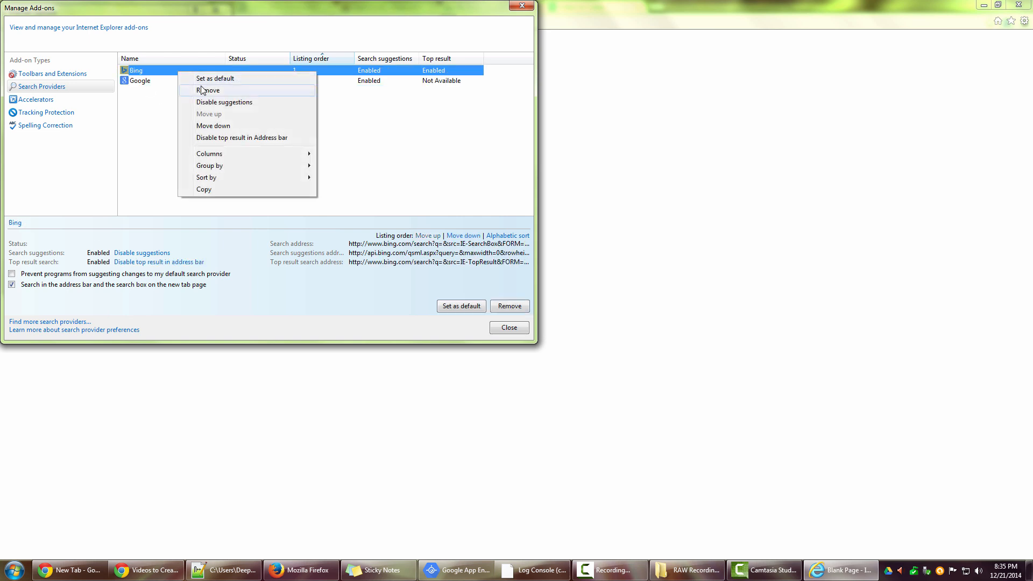
left_click(208, 90)
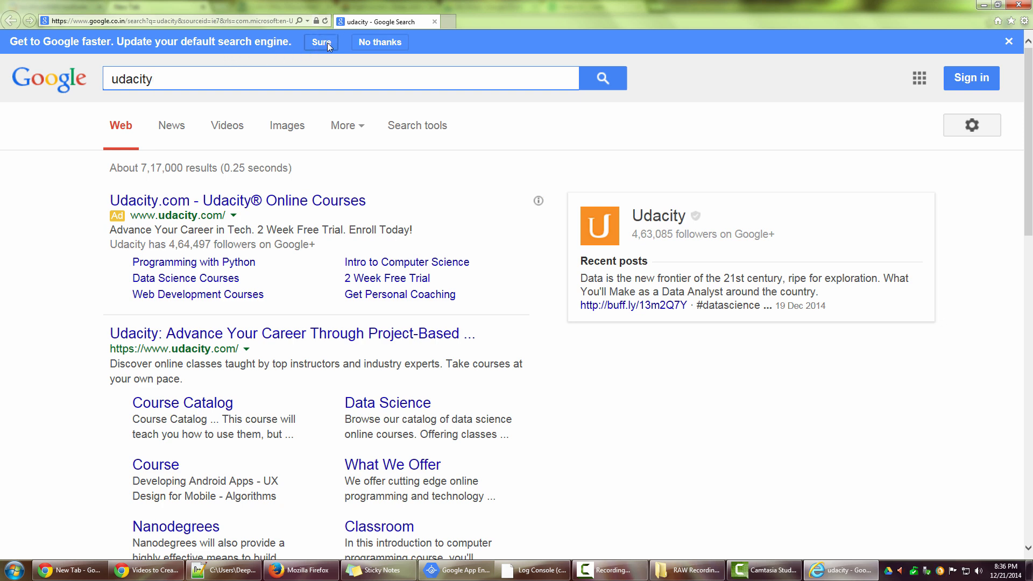
Accept Google's banner offer and confirm Google as the default search engine.
left_click(320, 42)
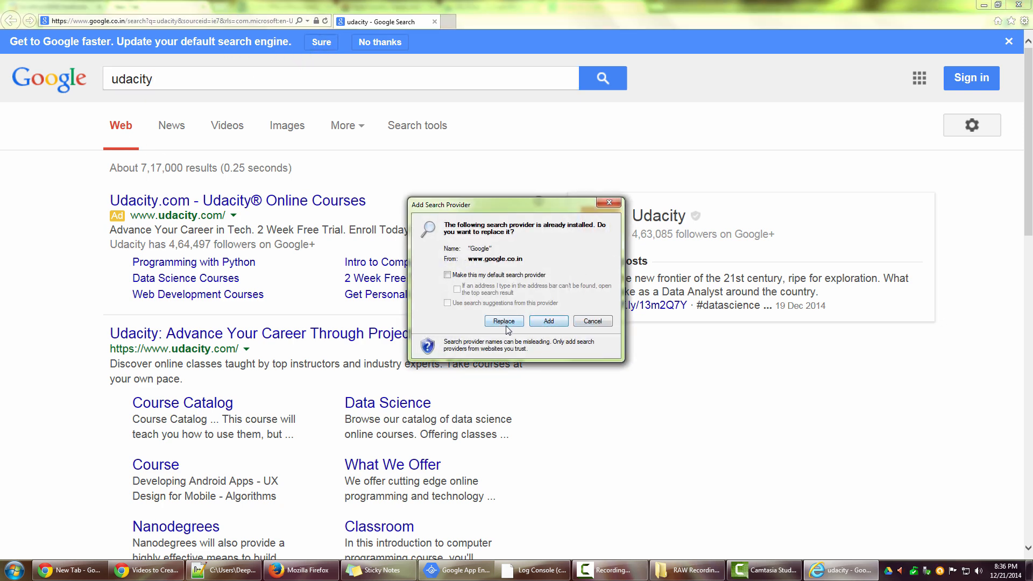
left_click(447, 275)
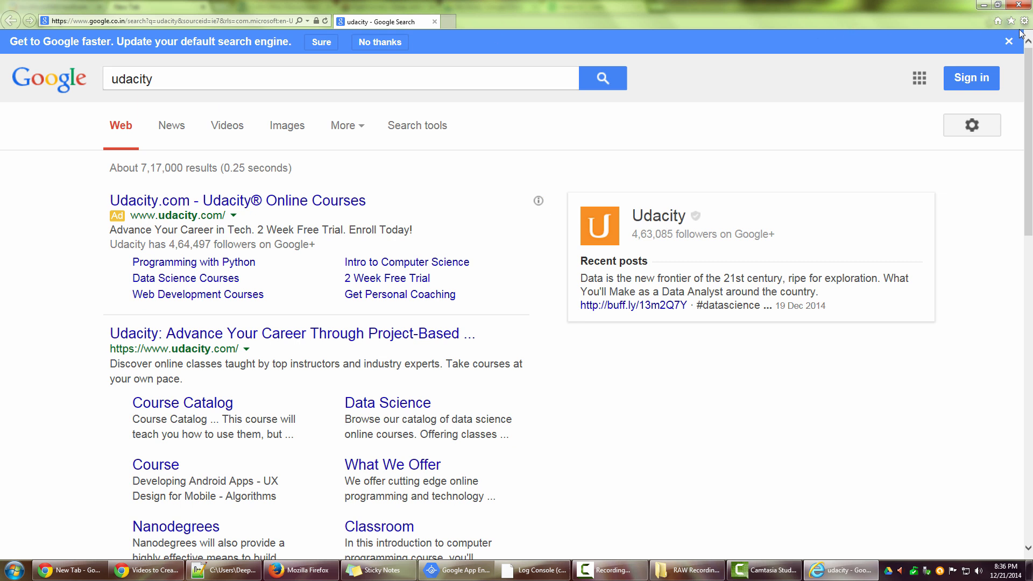
Bring the add-ons manager back up from the Tools menu.
left_click(1022, 20)
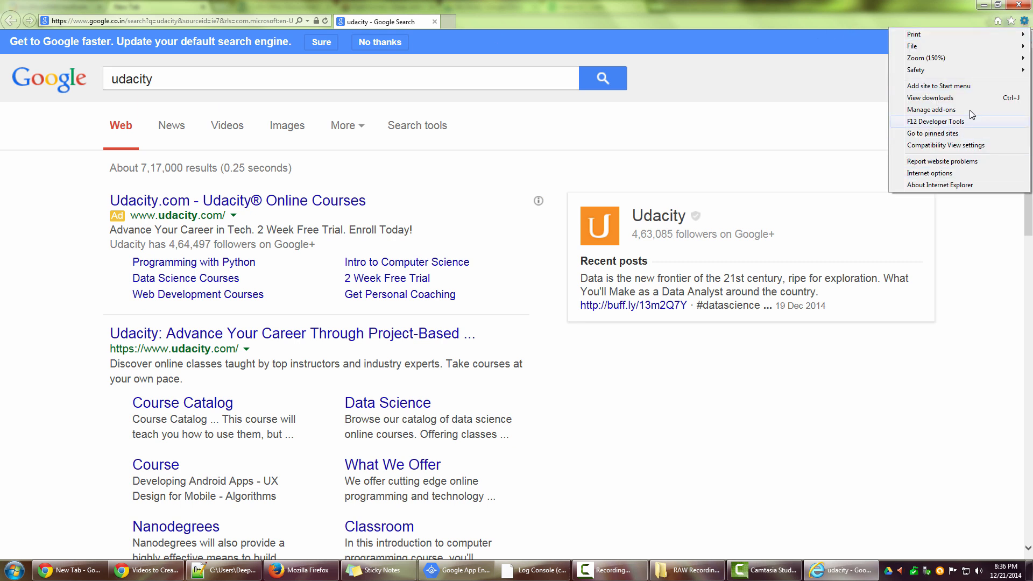
left_click(1024, 20)
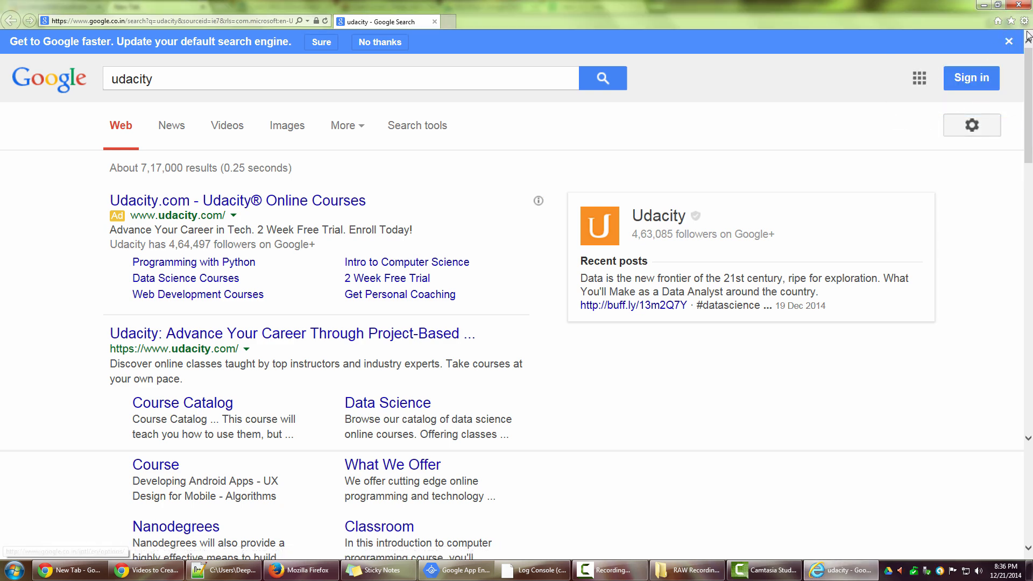
left_click(1024, 21)
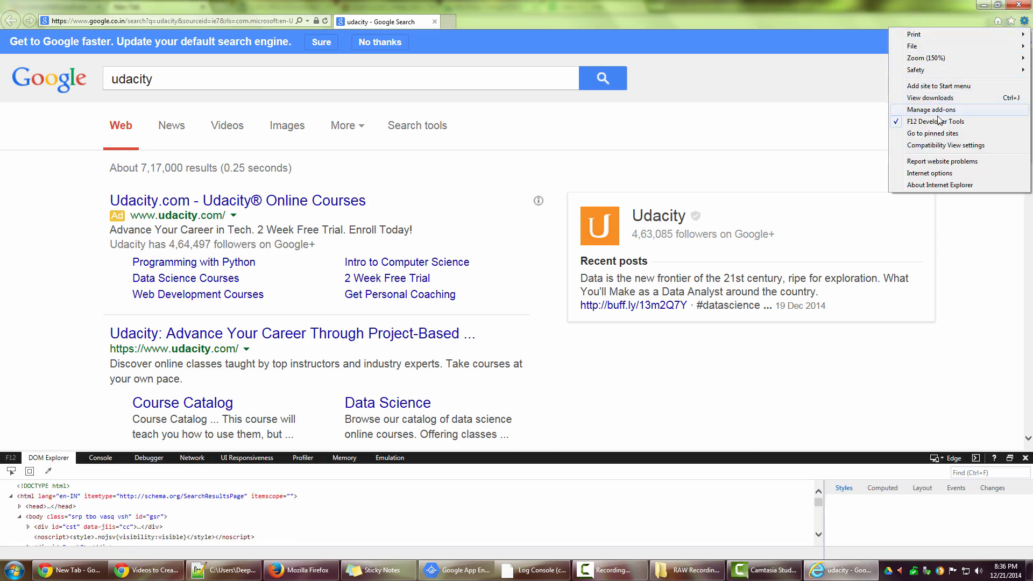
left_click(930, 110)
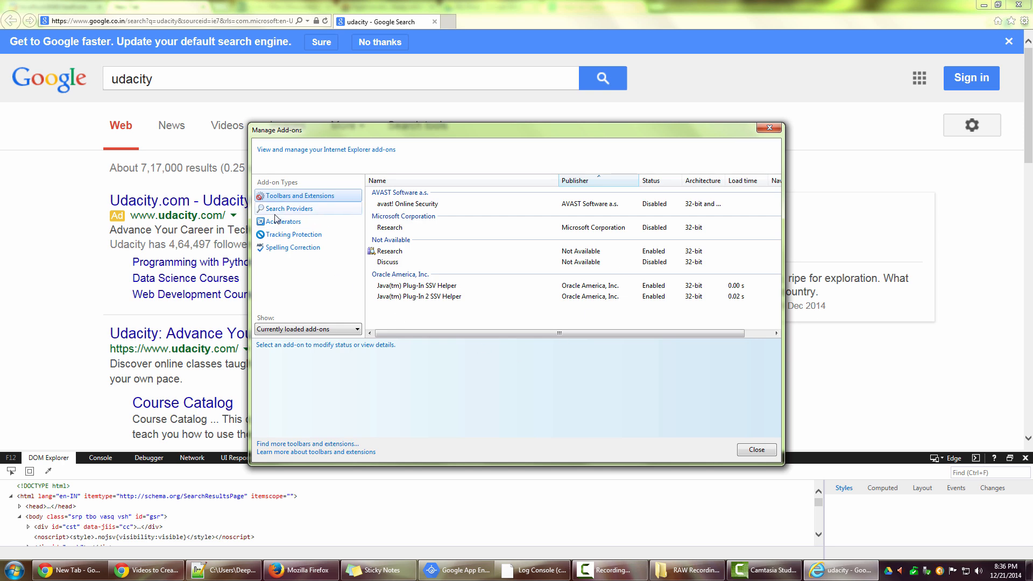
Show Search Providers and scroll through the Internet Explorer Gallery's add-on catalogue.
left_click(288, 207)
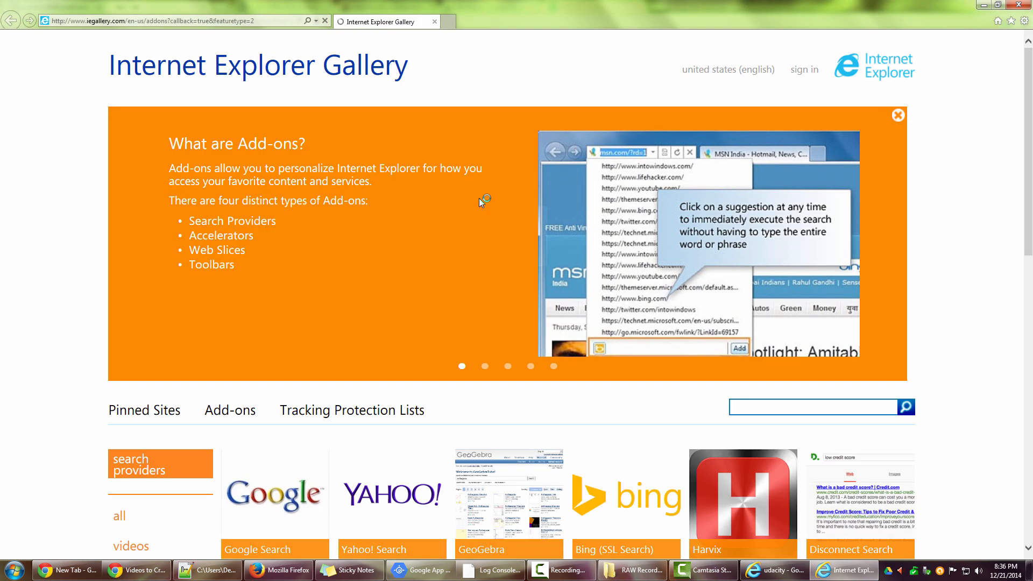
scroll("down", 3)
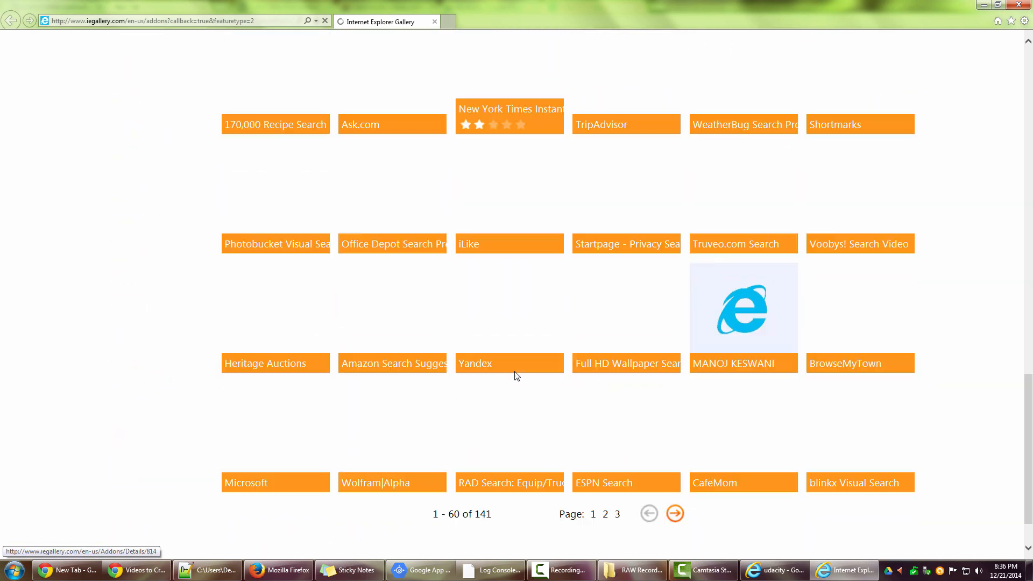
scroll("down", 3)
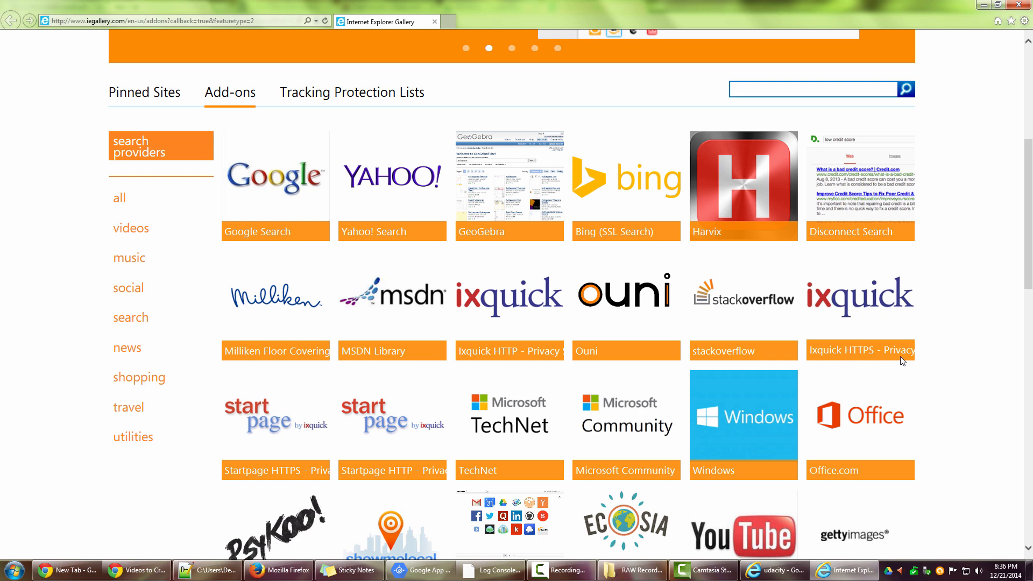
mouse_move(391, 187)
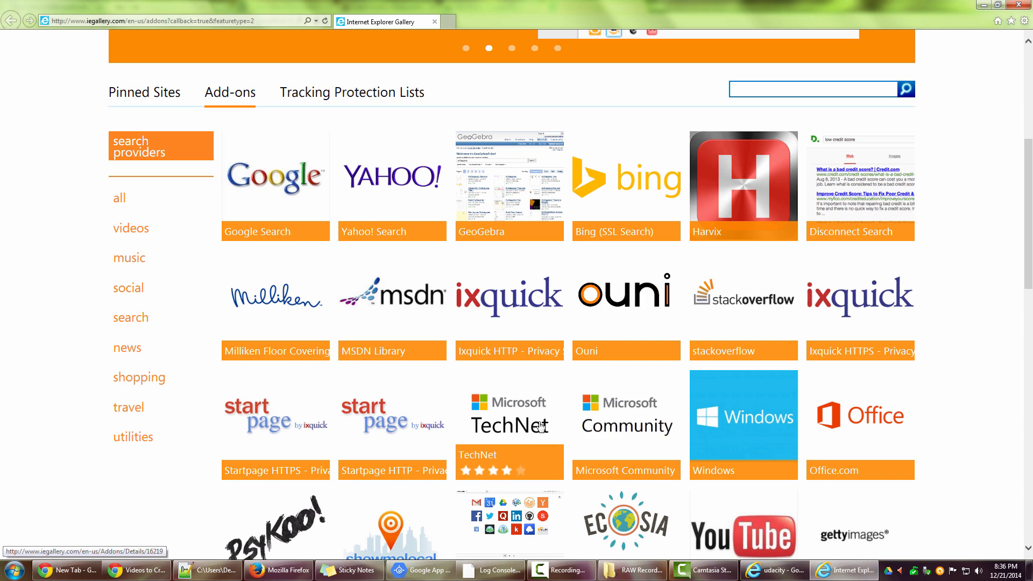
scroll("down", 3)
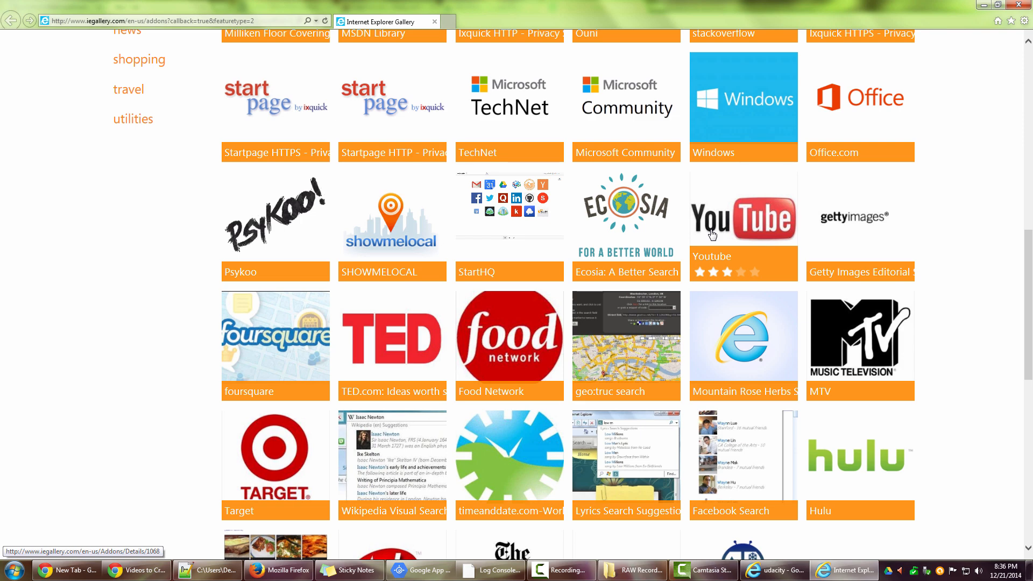
mouse_move(738, 230)
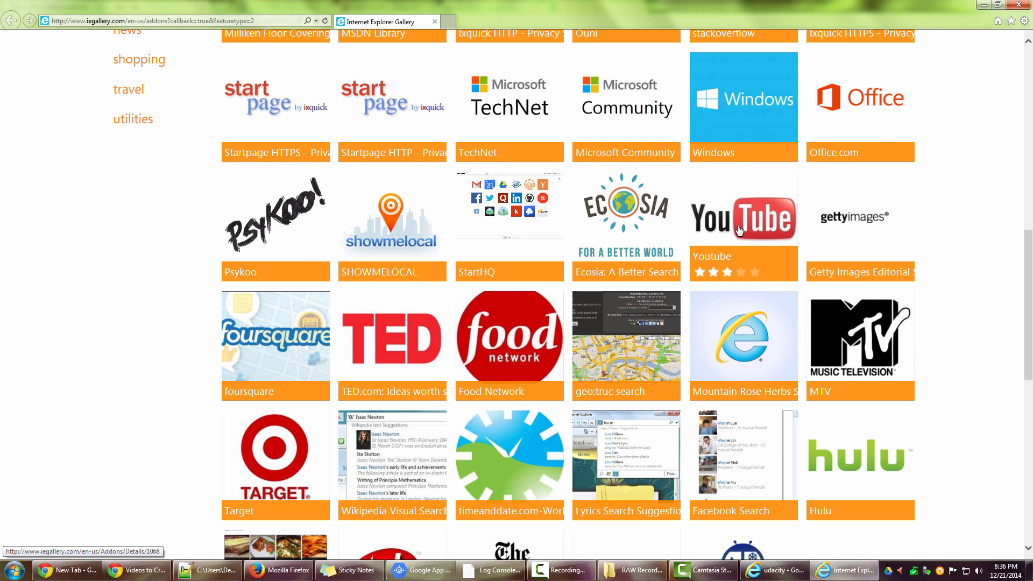
scroll("down", 3)
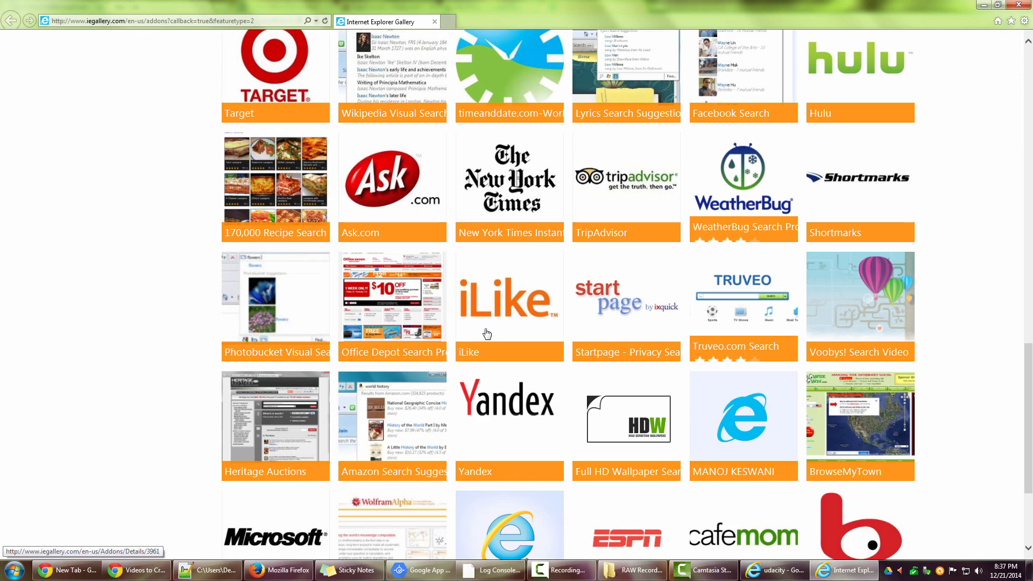
scroll("down", 3)
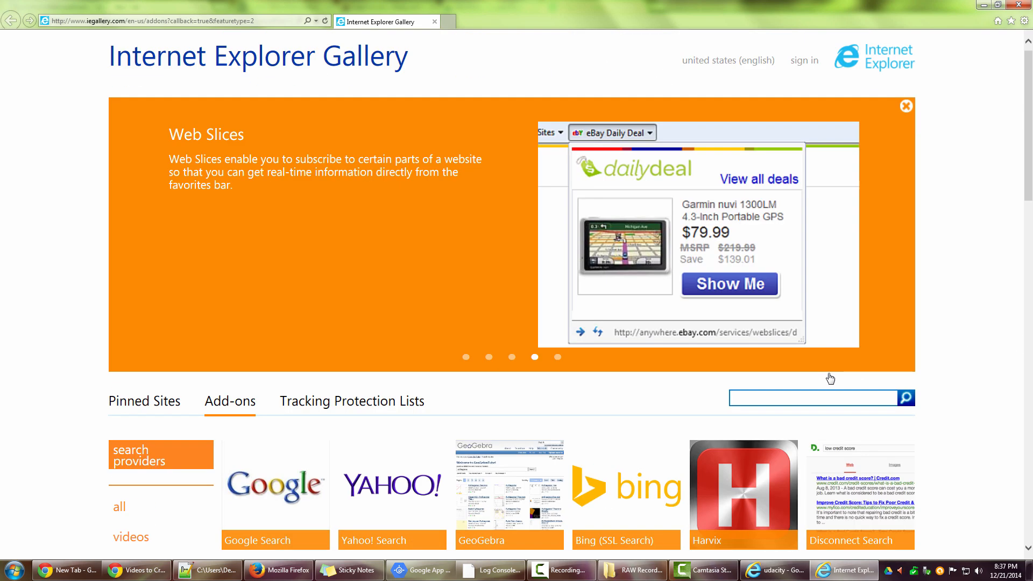
mouse_move(834, 383)
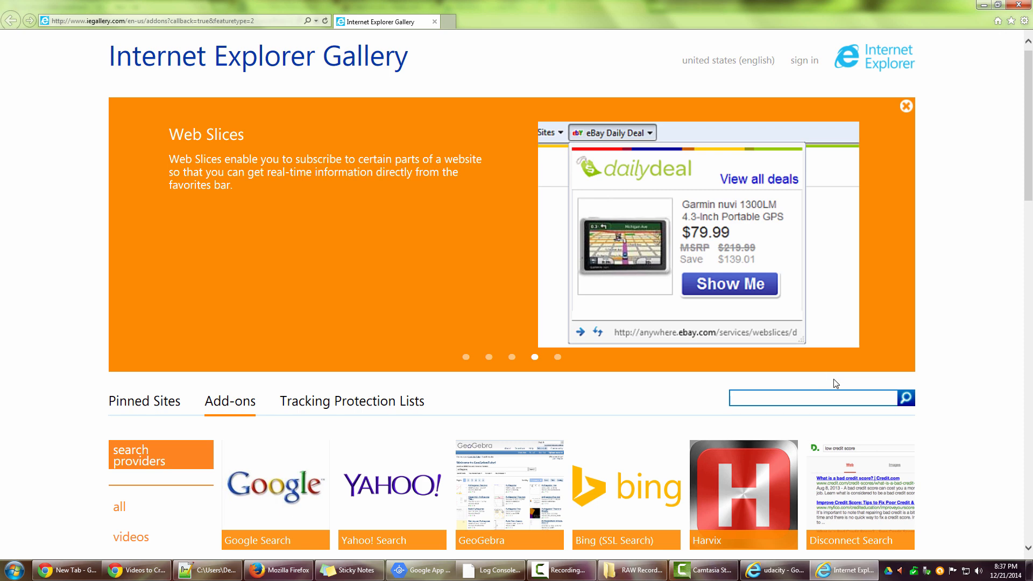